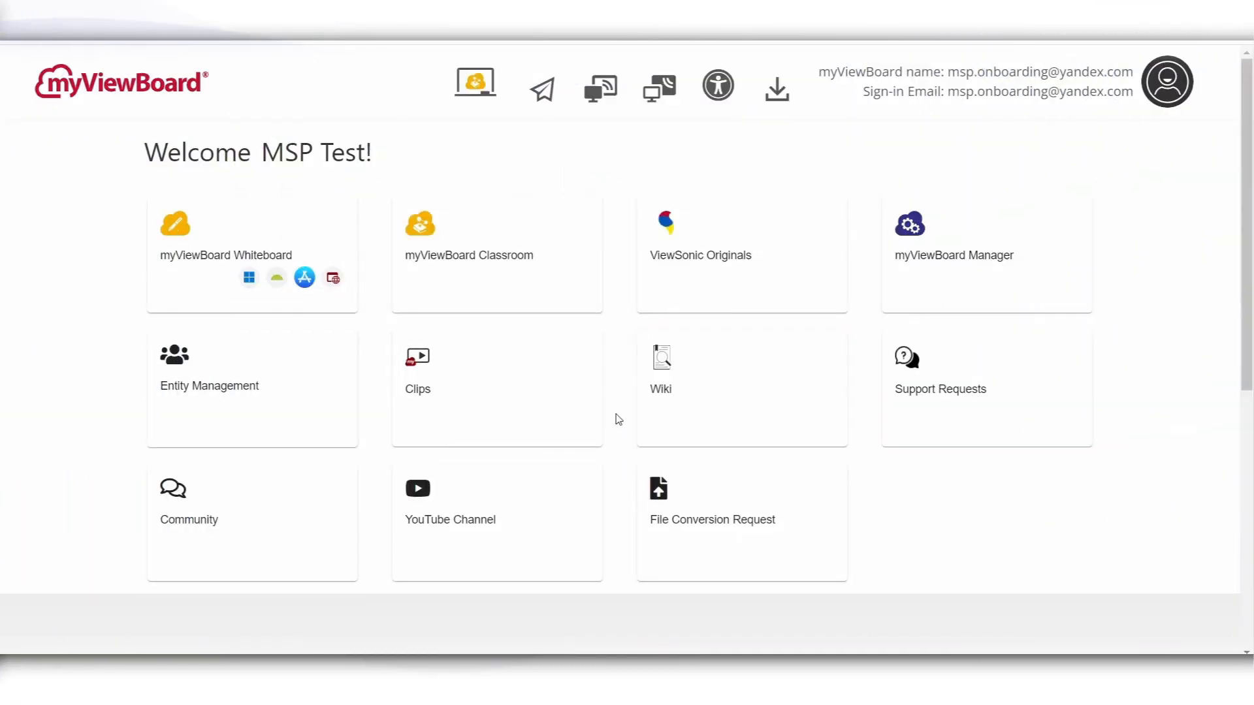
mouse_move(619, 404)
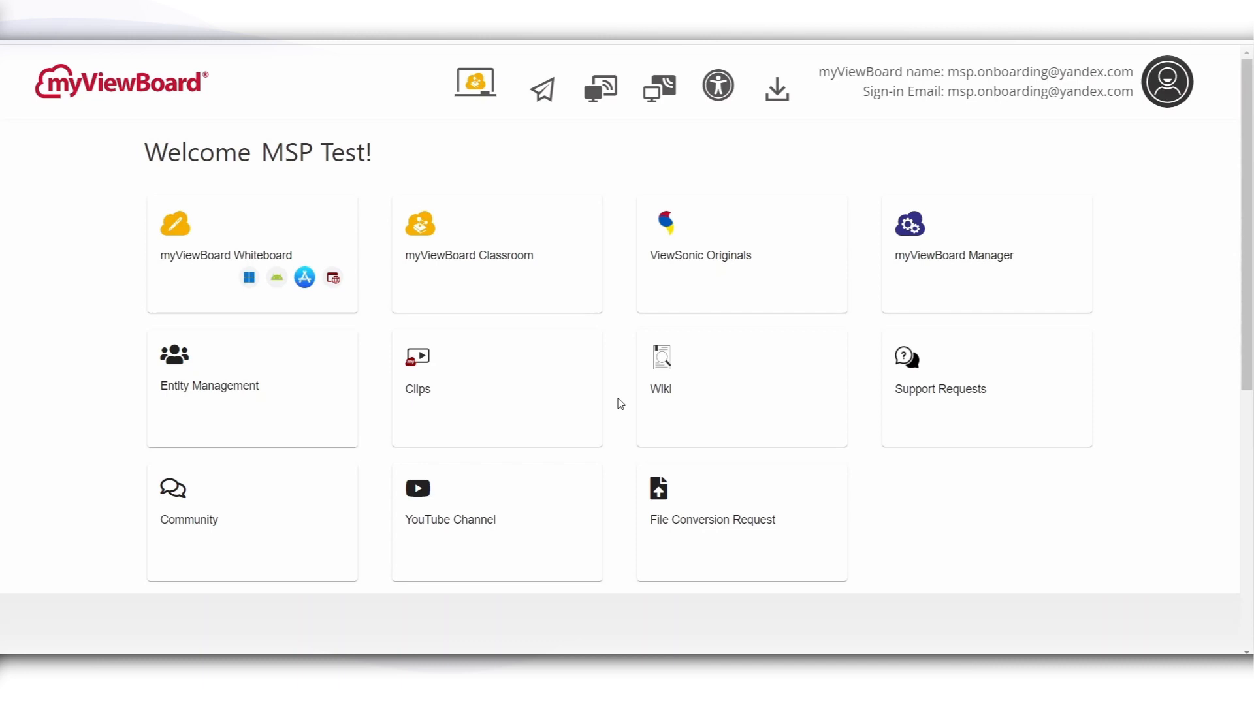
Enter the Entity Management console for the MSP Onboarding Guide entity
left_click(209, 386)
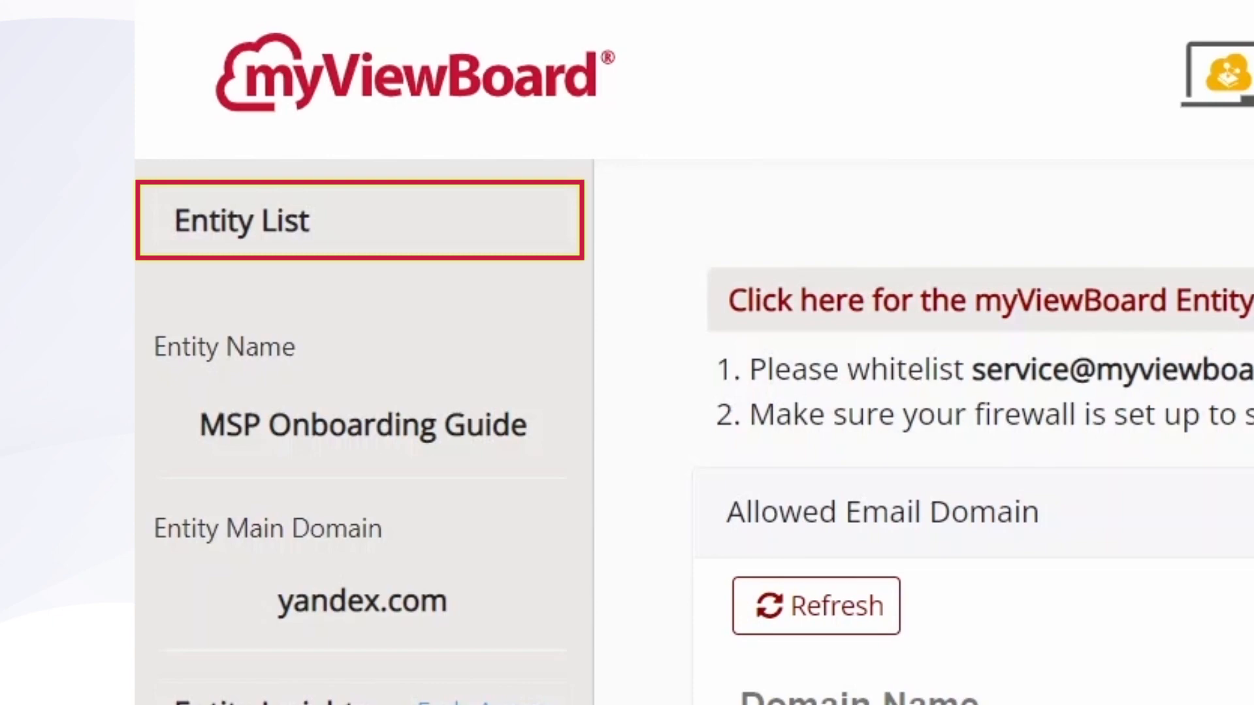
Create the viewsonic.com entry in the Allowed Email Domain list
scroll("down", 3)
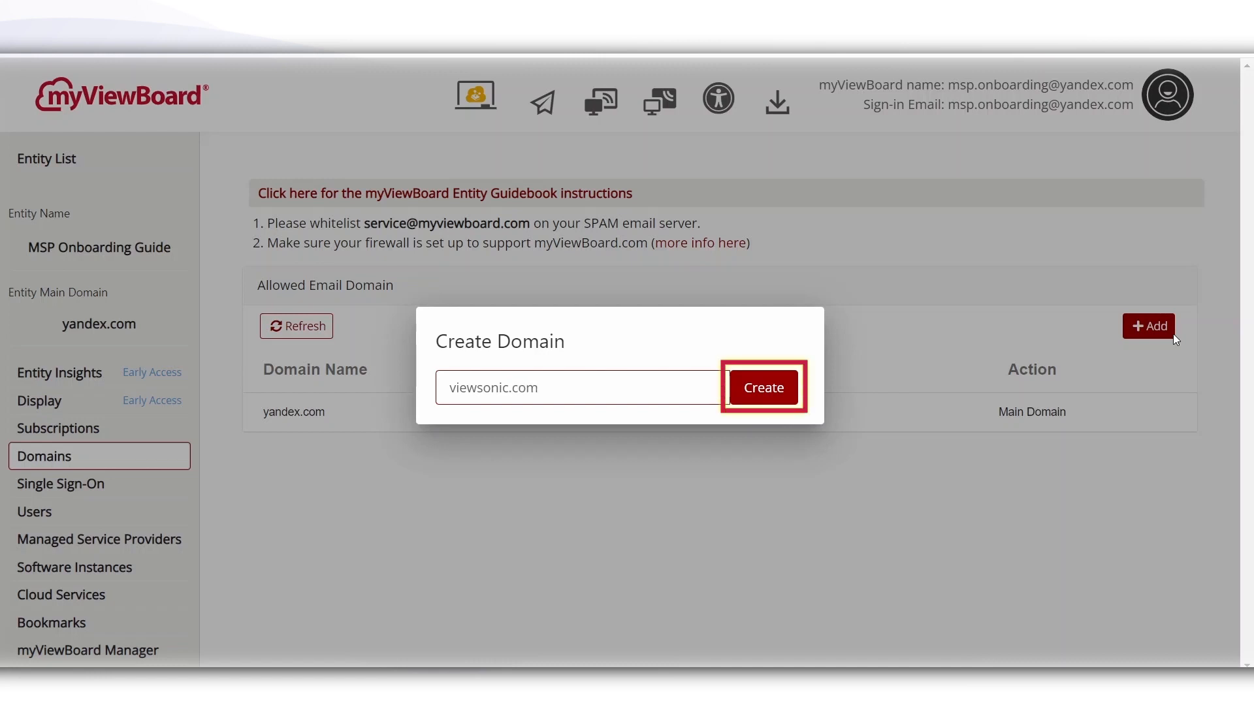
left_click(761, 387)
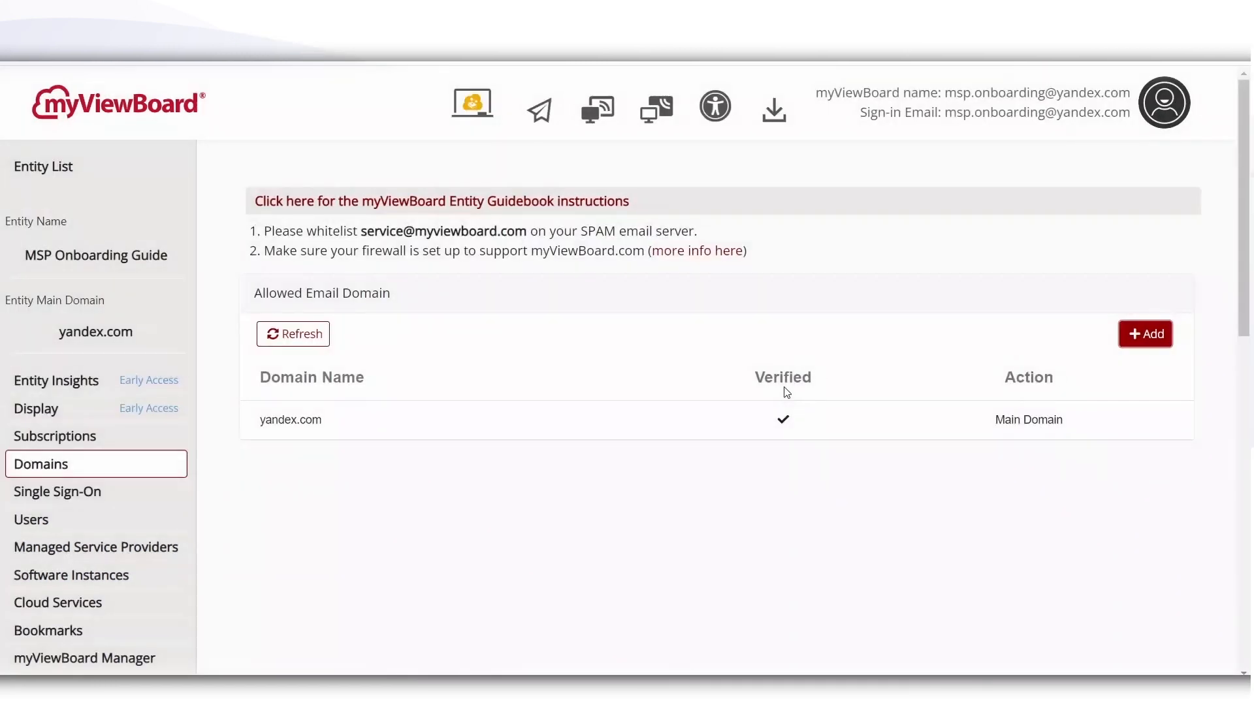
Refresh the domain list and choose MX verification for viewsonic.com
left_click(1145, 333)
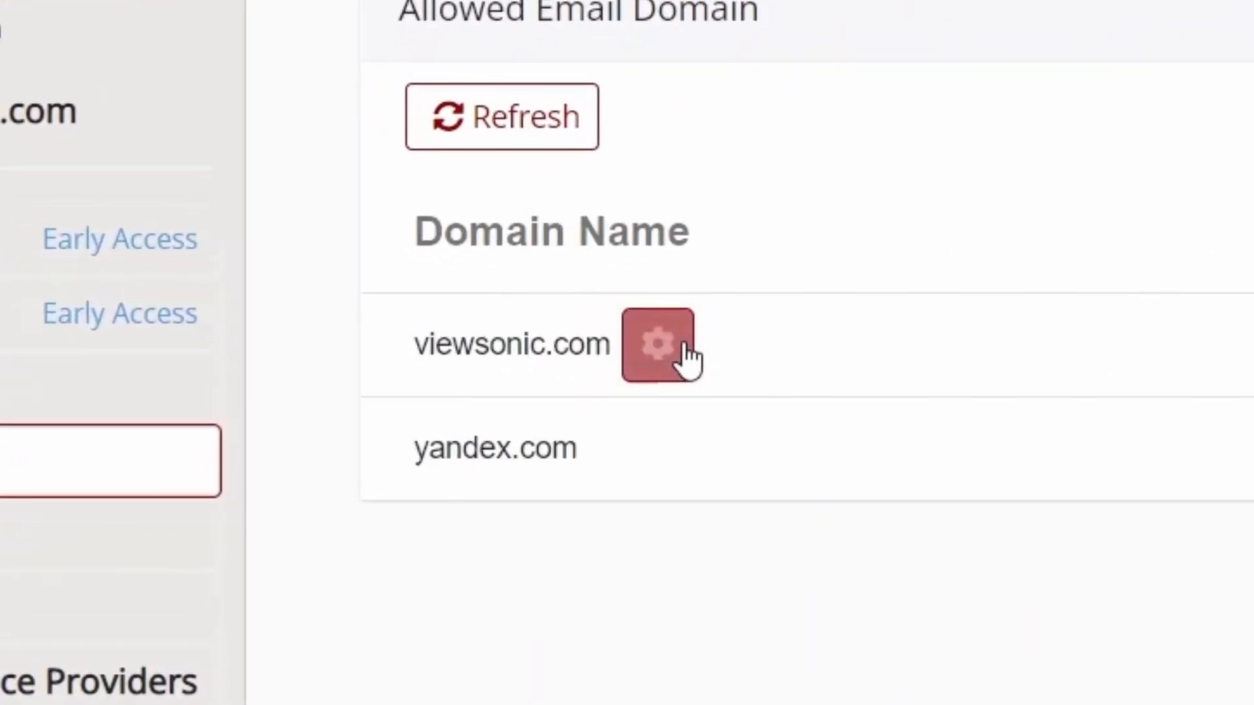
left_click(658, 343)
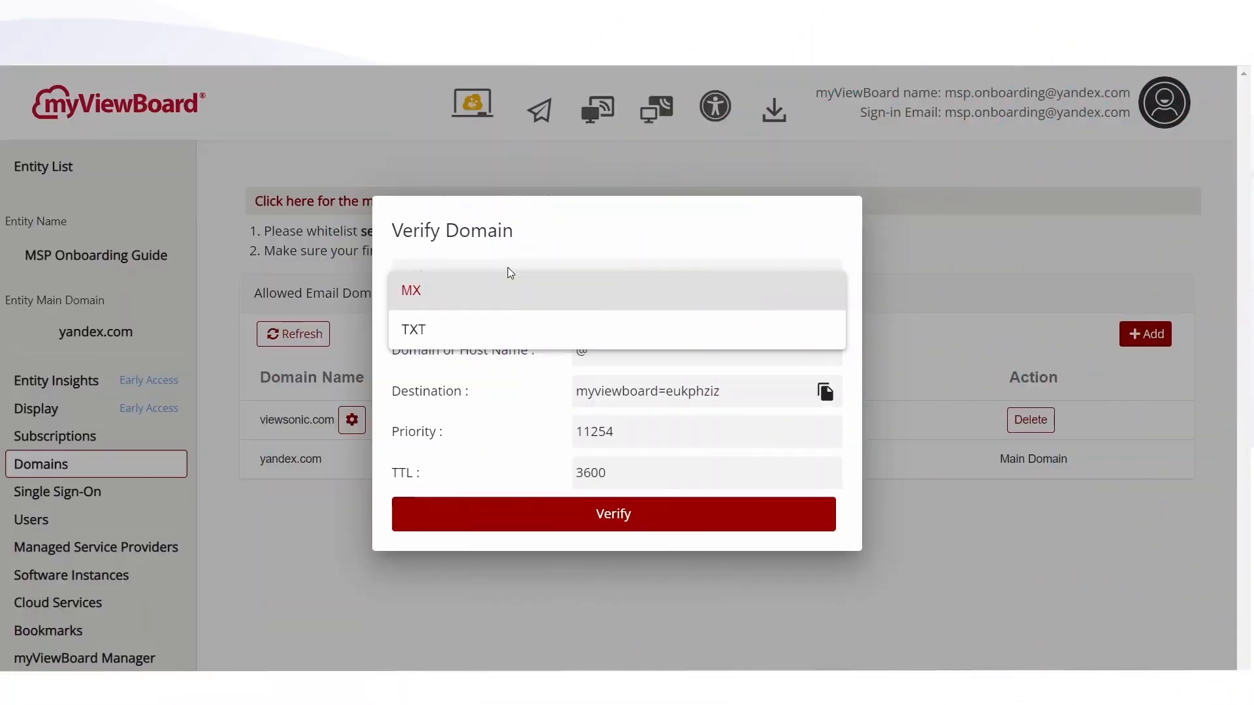
mouse_move(508, 291)
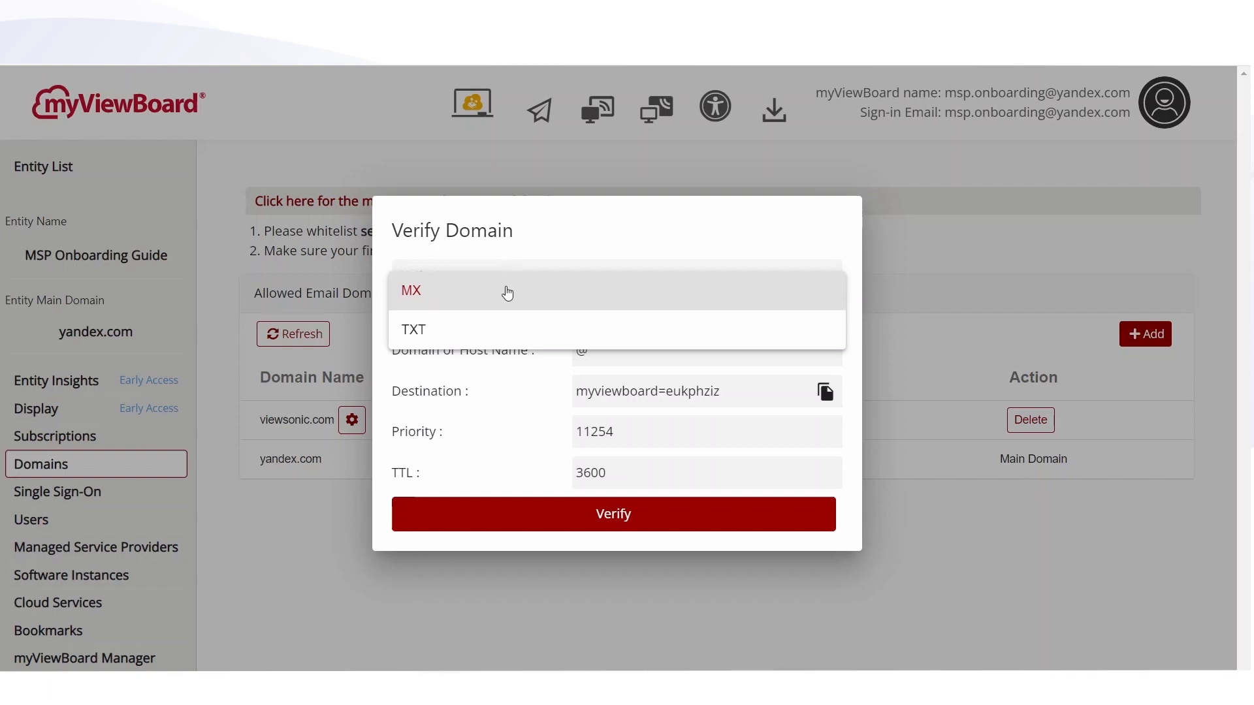
left_click(411, 290)
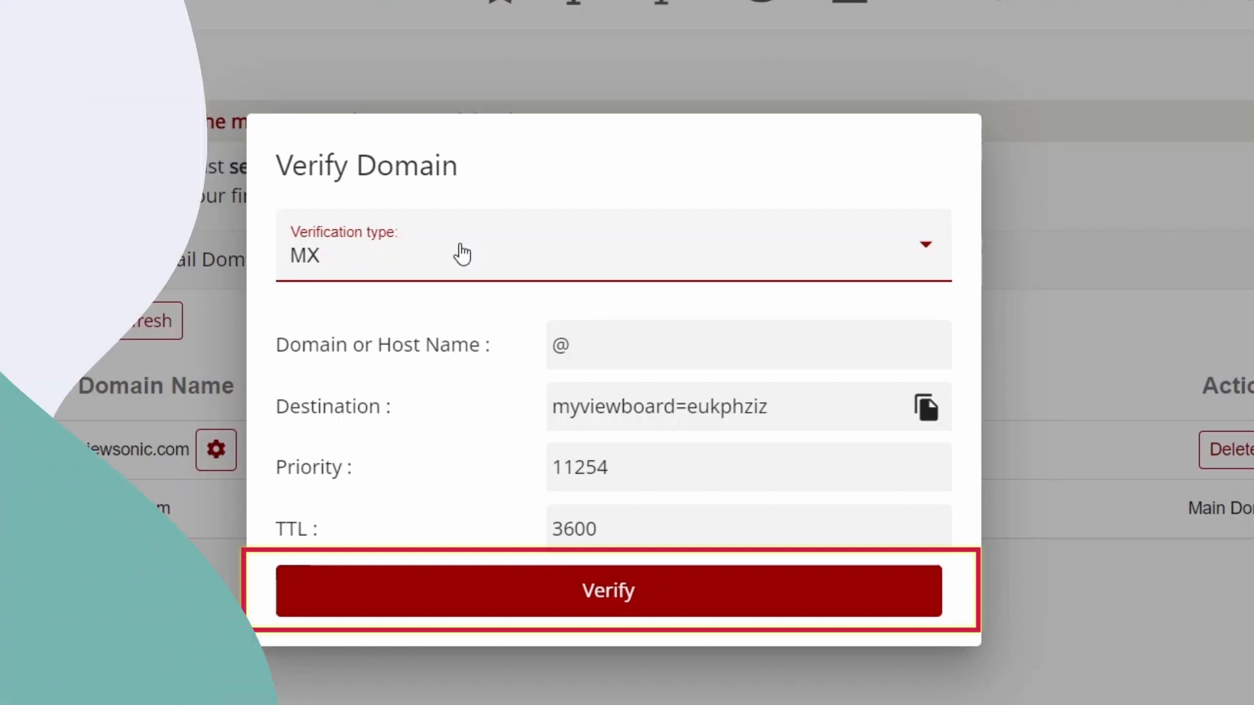
Verify viewsonic.com using the MX record method
left_click(608, 590)
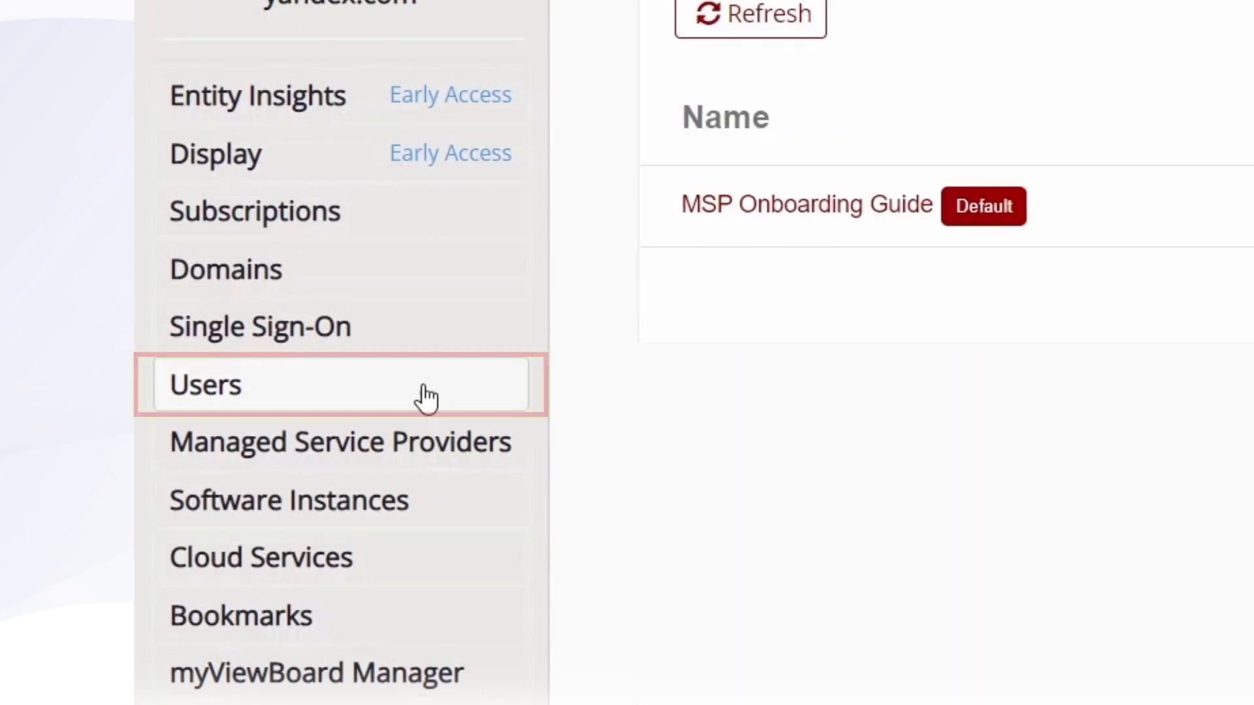
Revisit the Domains list via Users to see the verified viewsonic domains
left_click(203, 384)
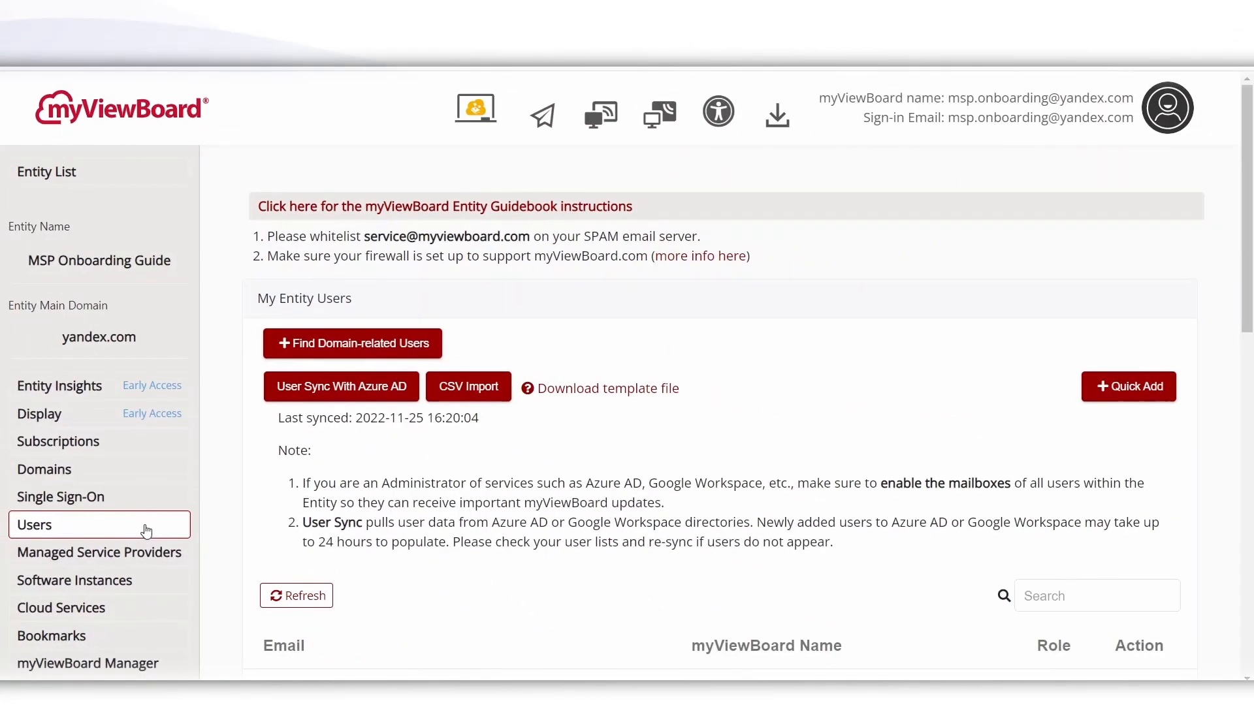
left_click(45, 468)
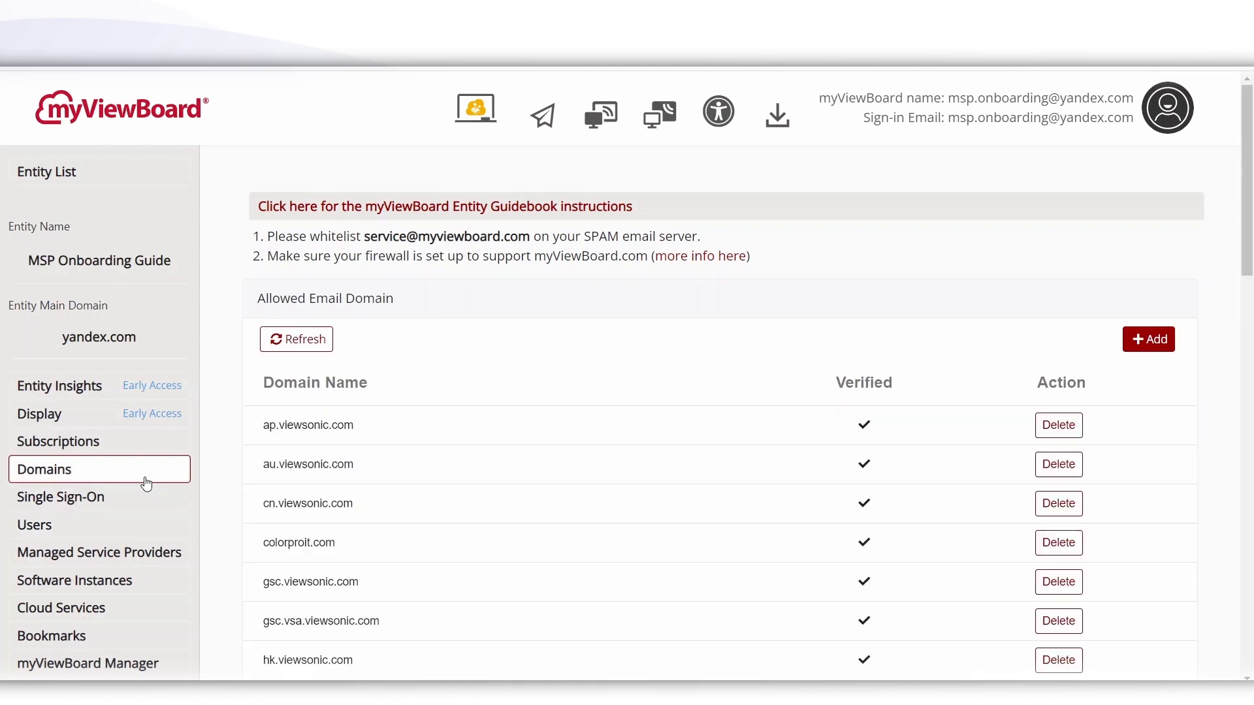